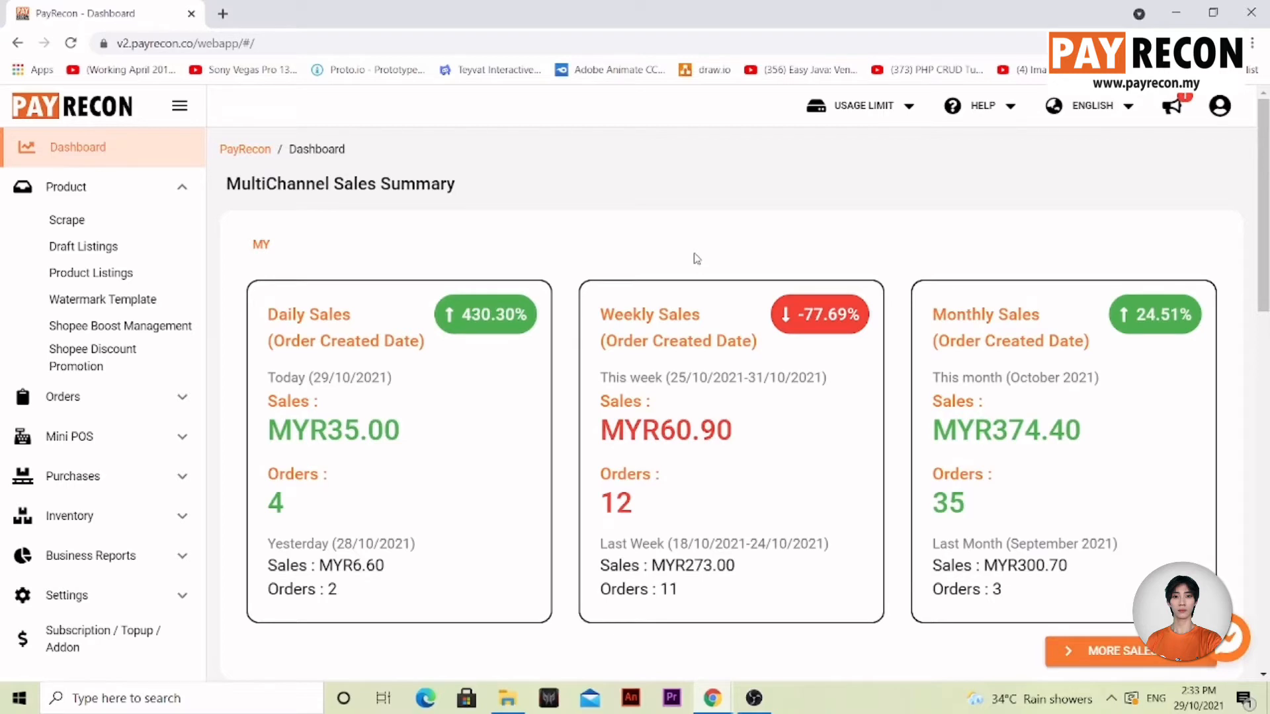
mouse_move(592, 258)
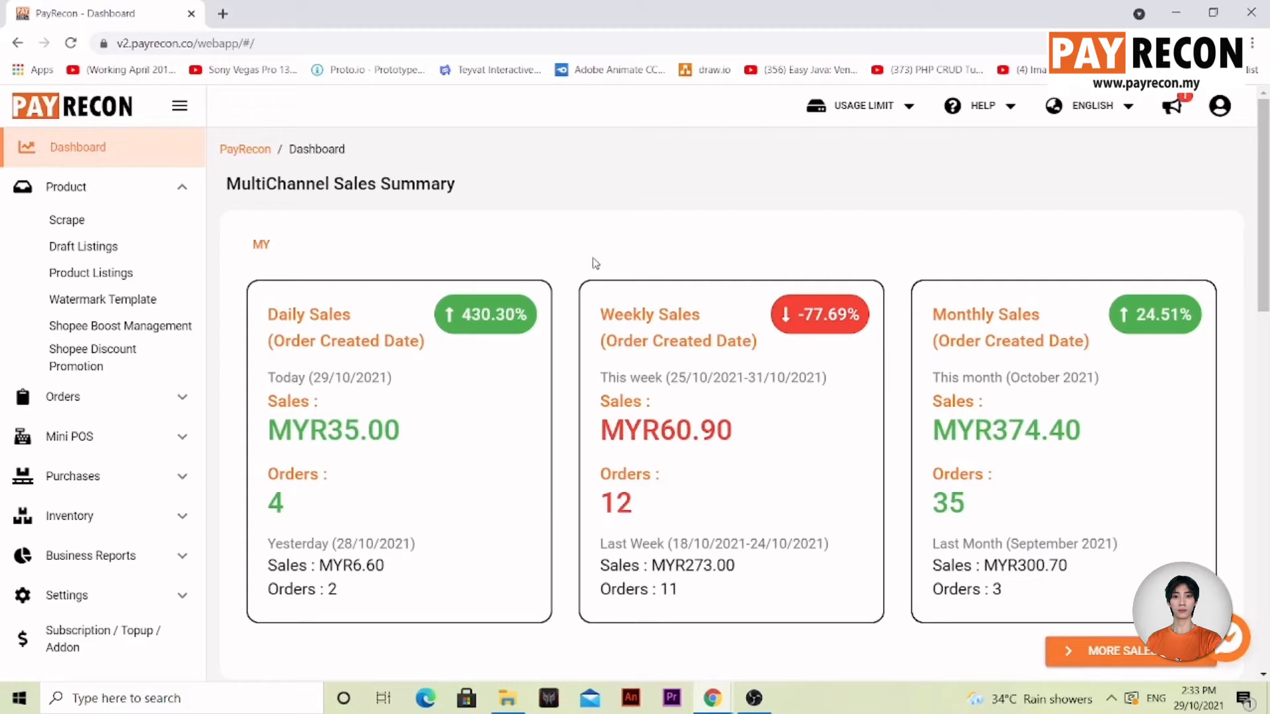
mouse_move(1233, 136)
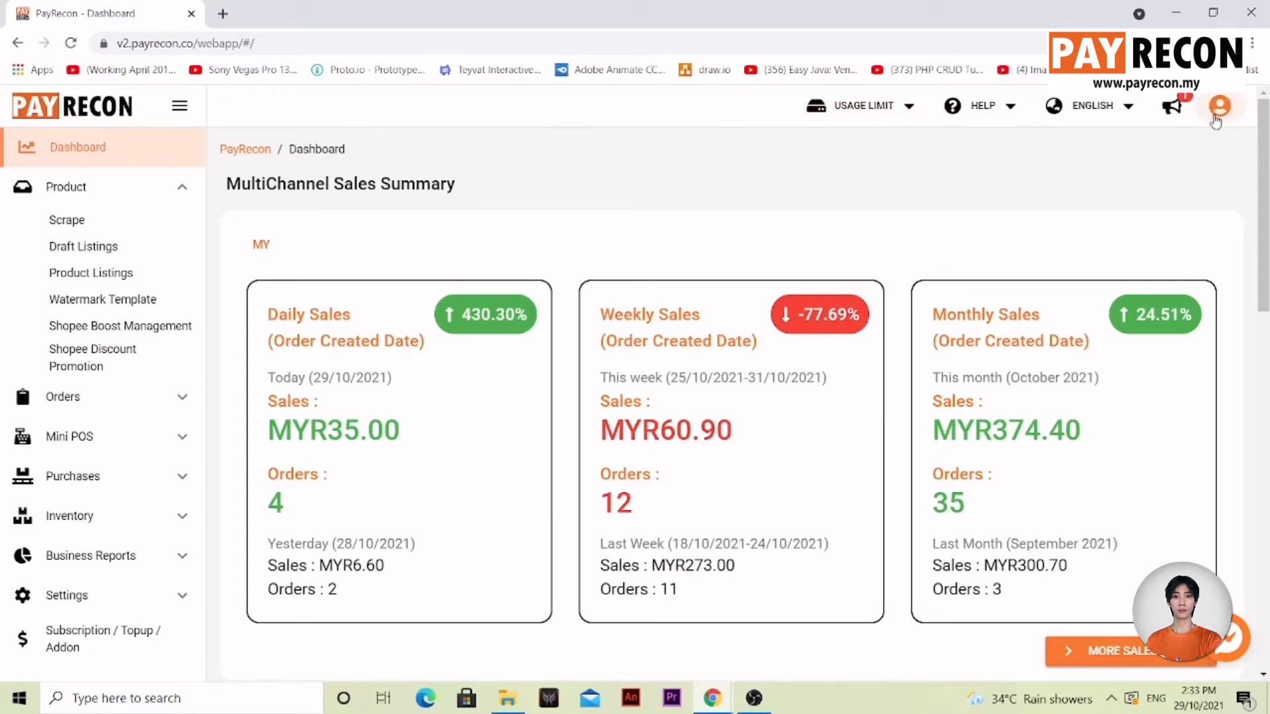
- Reach the User Settings page and scroll to the API User List of linked stores
left_click(1218, 106)
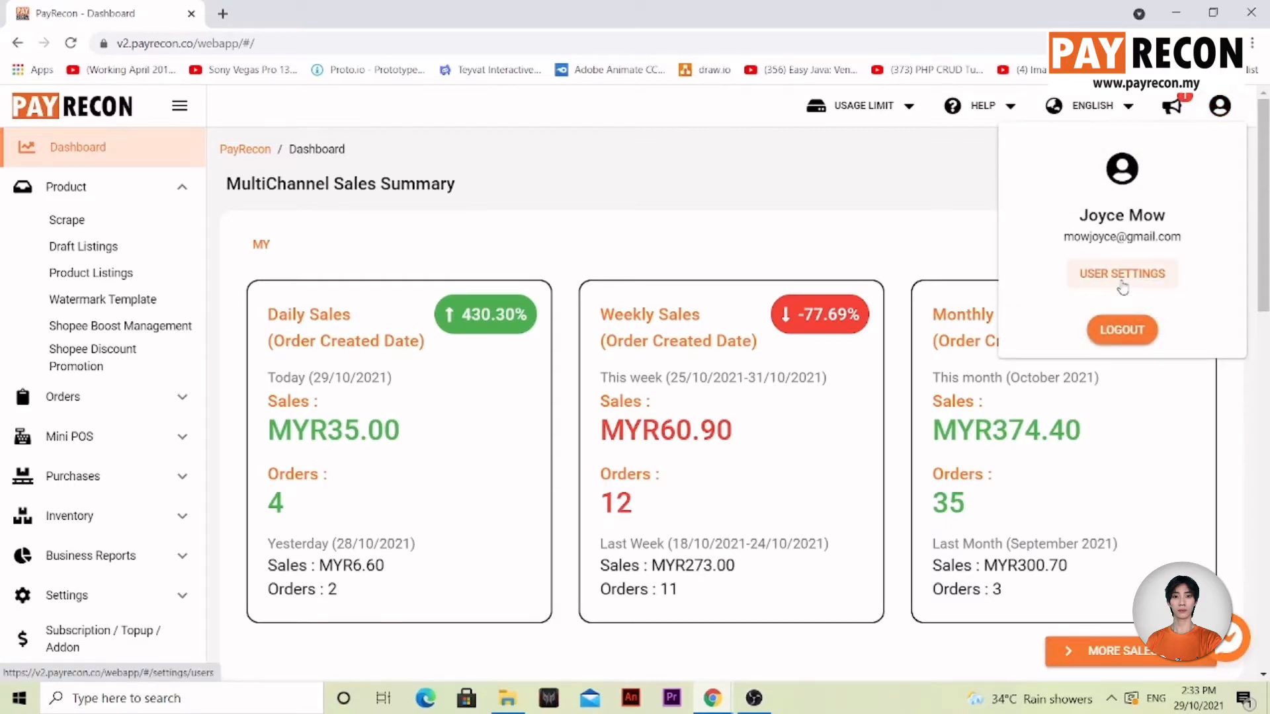
left_click(1121, 274)
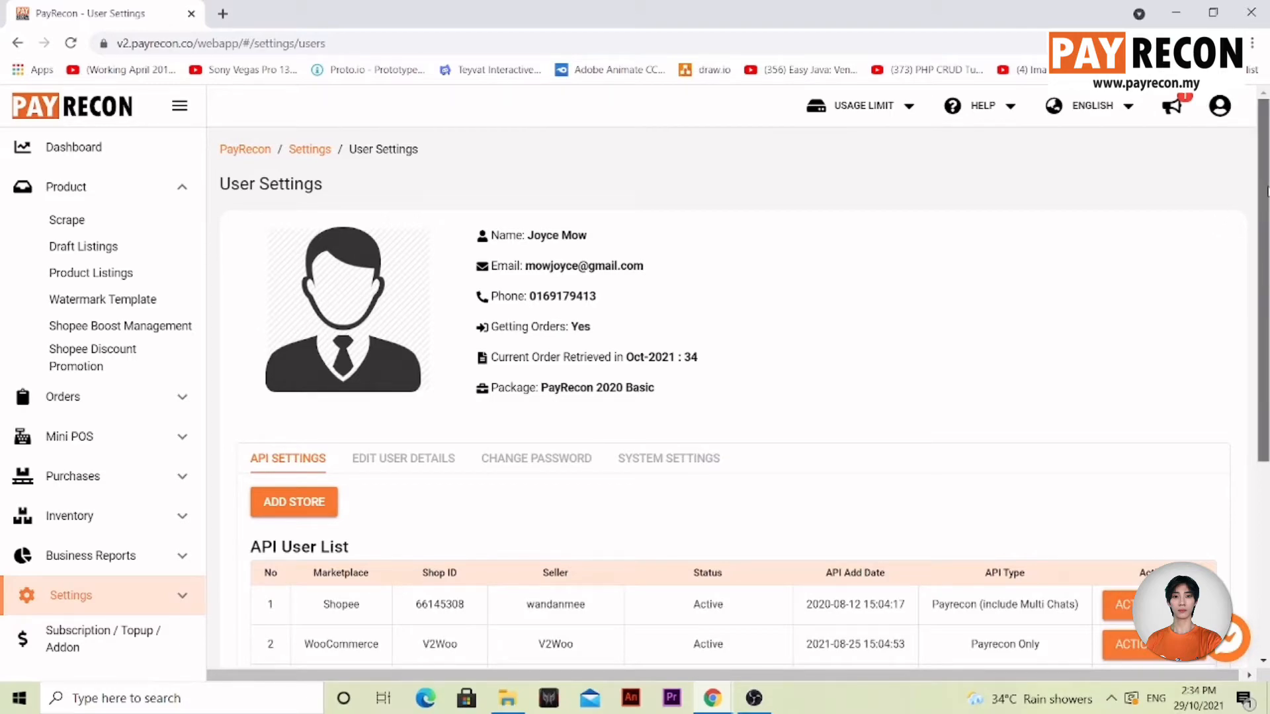
scroll("down", 3)
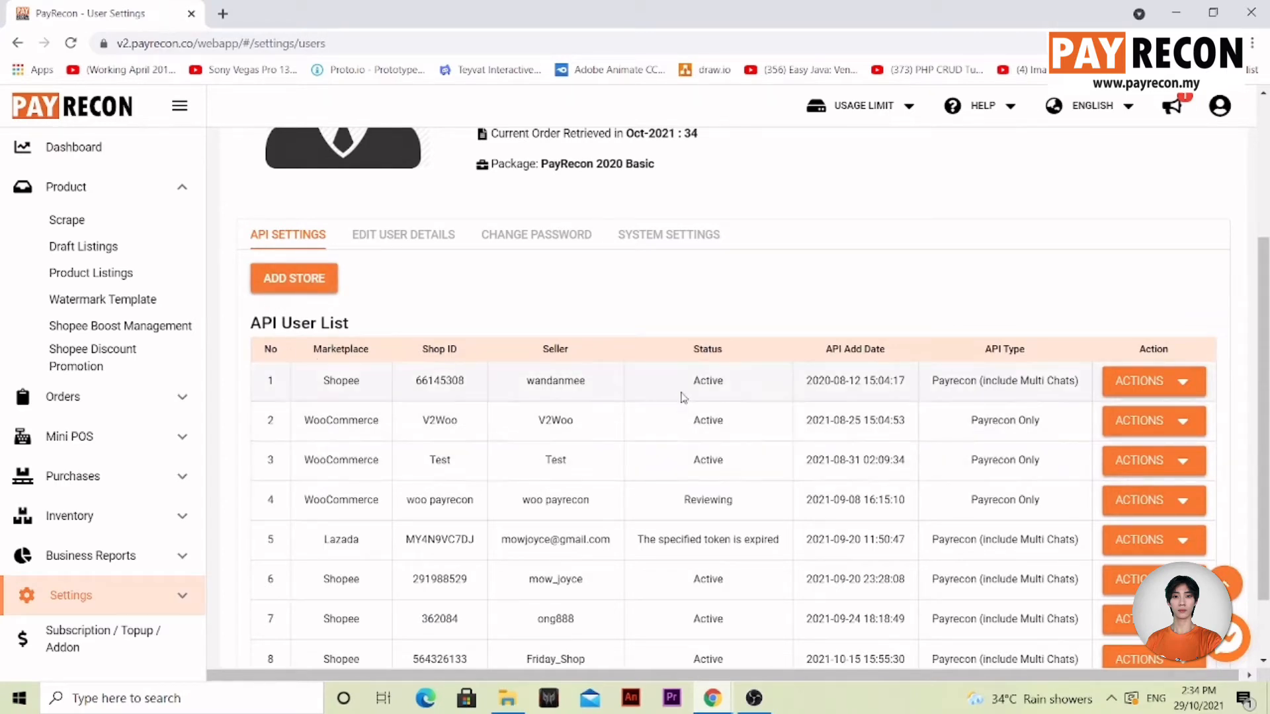
mouse_move(484, 309)
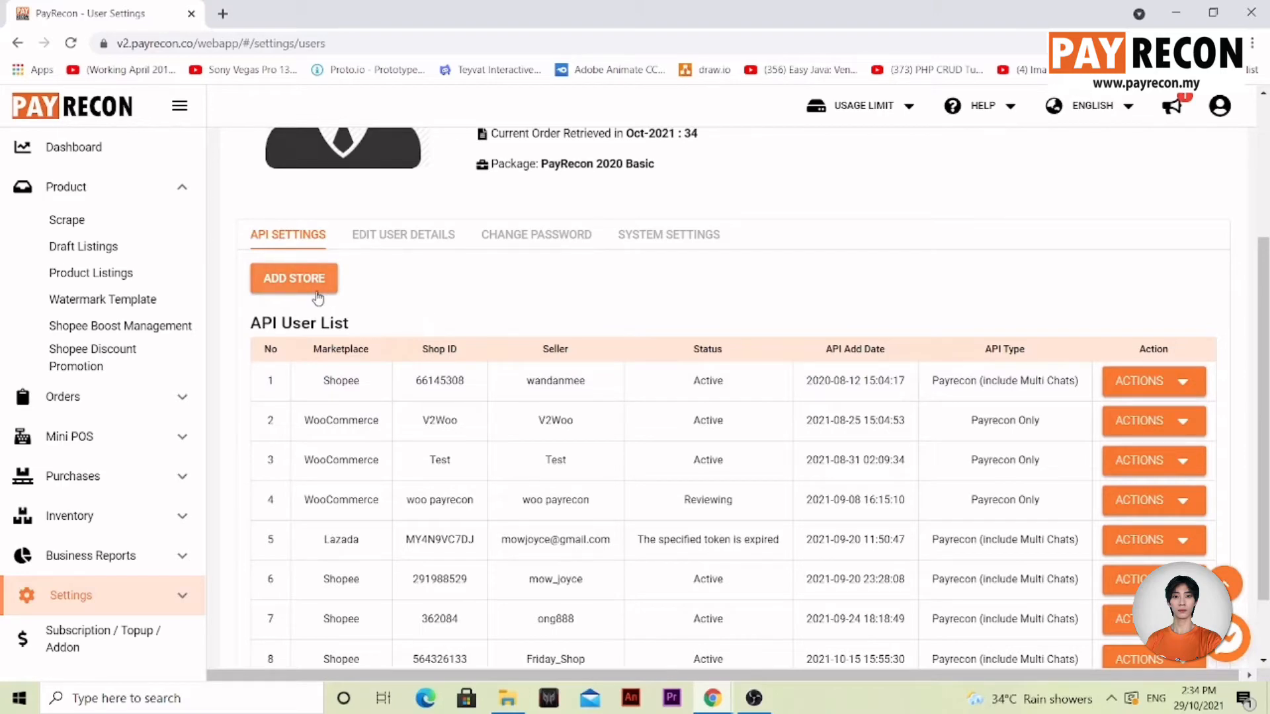
- Add a Shopee store with the Payrecon (include Multi Chats) API type and connect
left_click(294, 278)
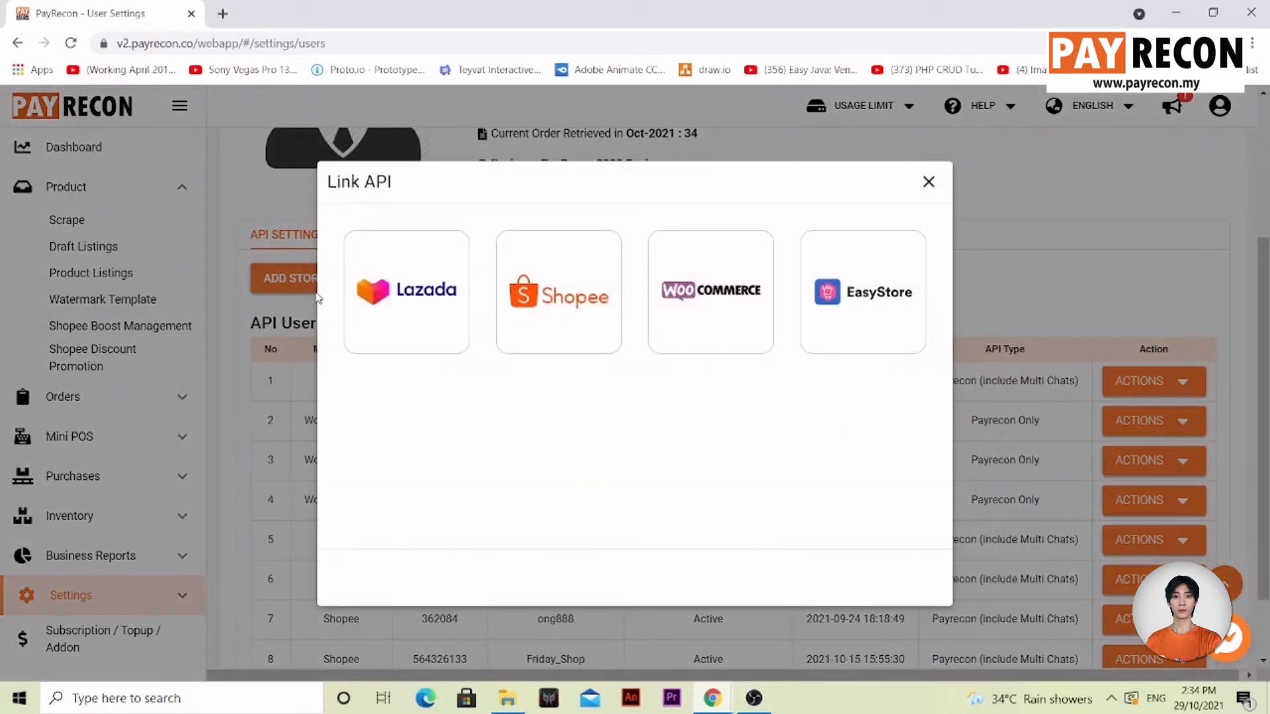
mouse_move(603, 392)
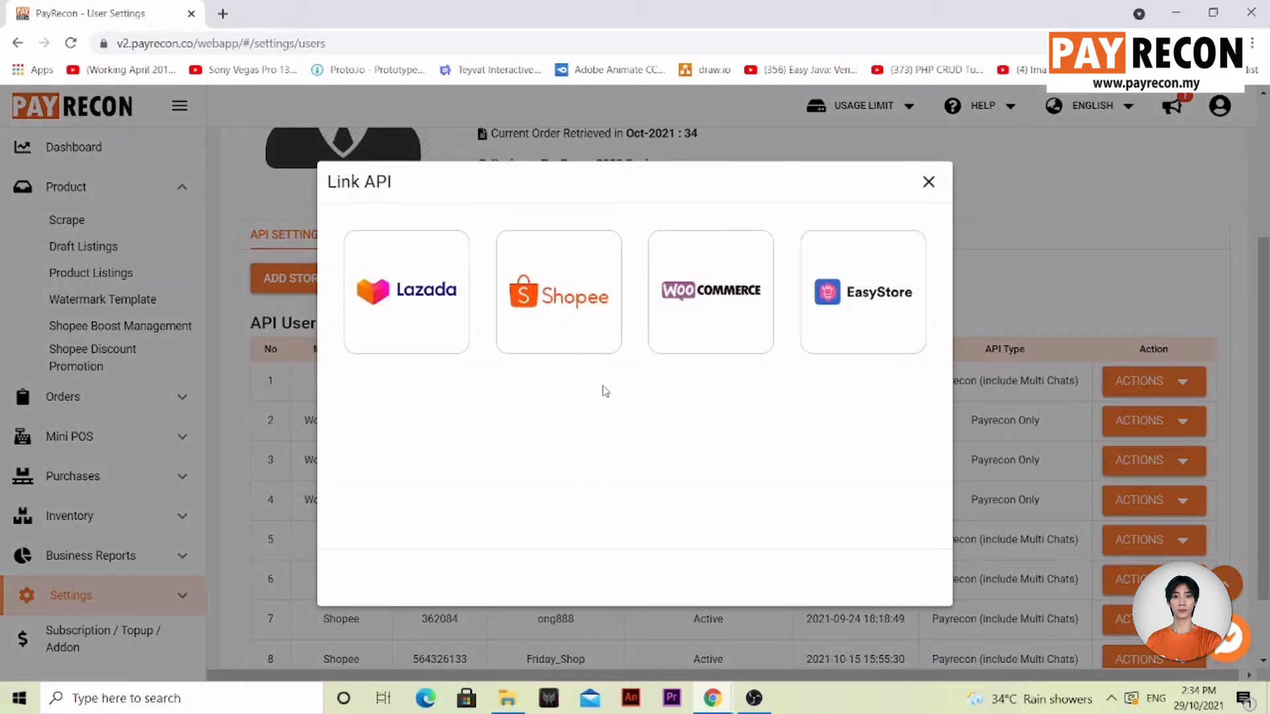
left_click(559, 291)
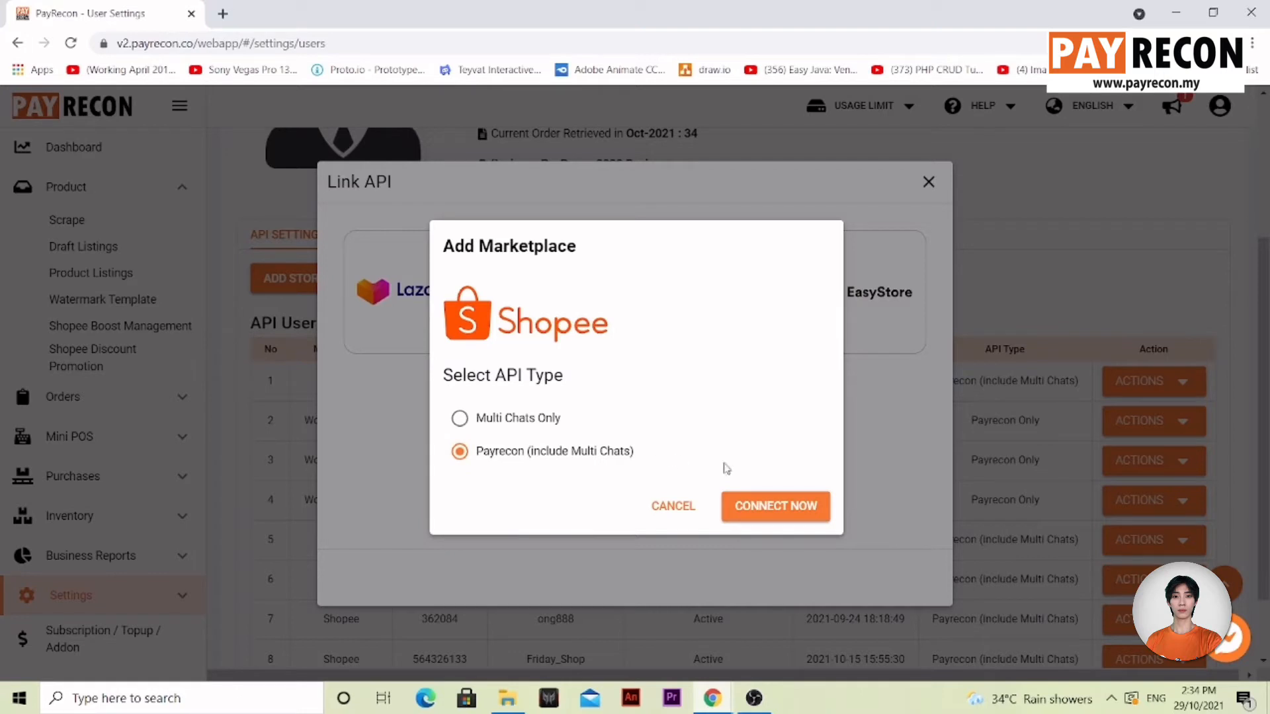
left_click(774, 506)
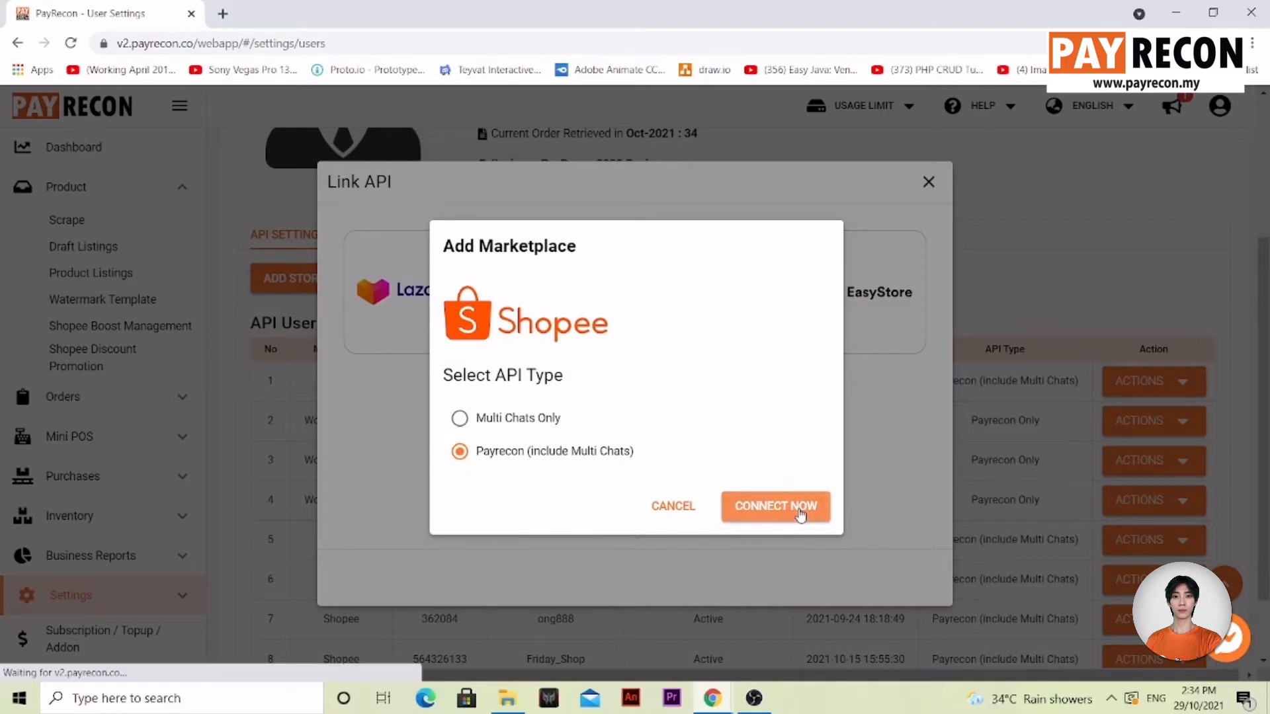
left_click(775, 507)
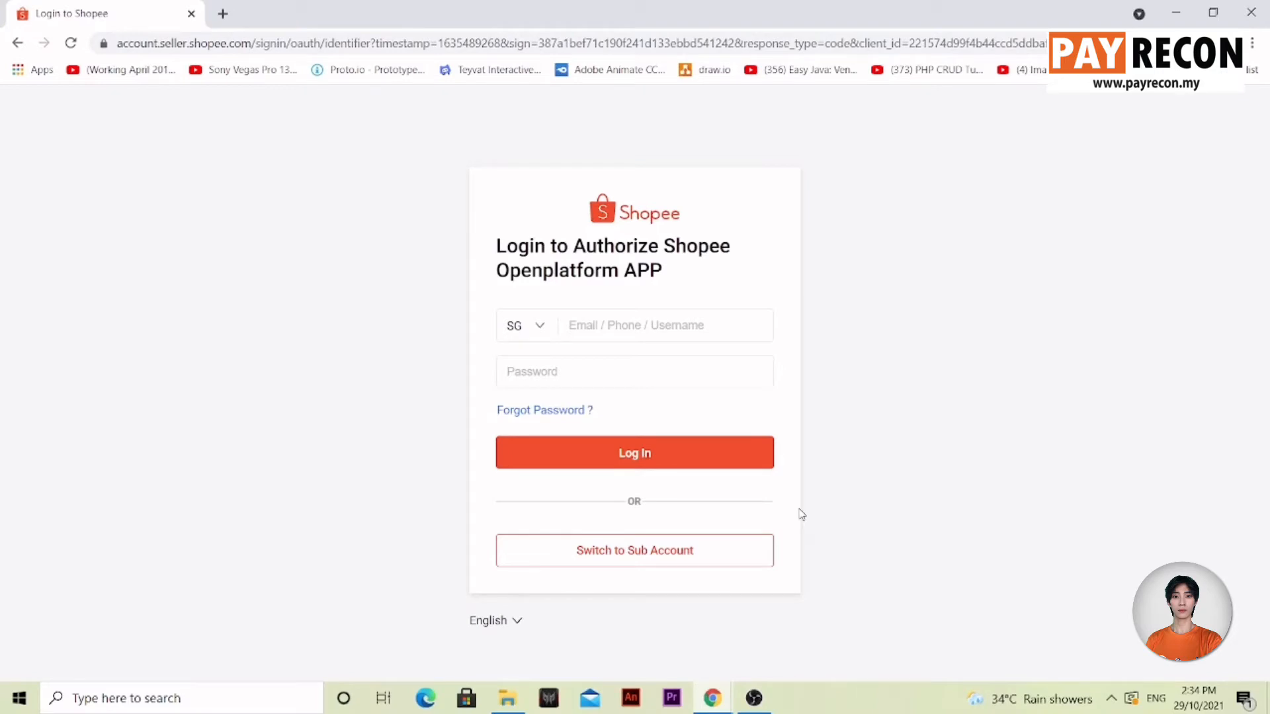
- Enter the Shopee seller login fields, then go back to PayRecon User Settings
left_click(634, 372)
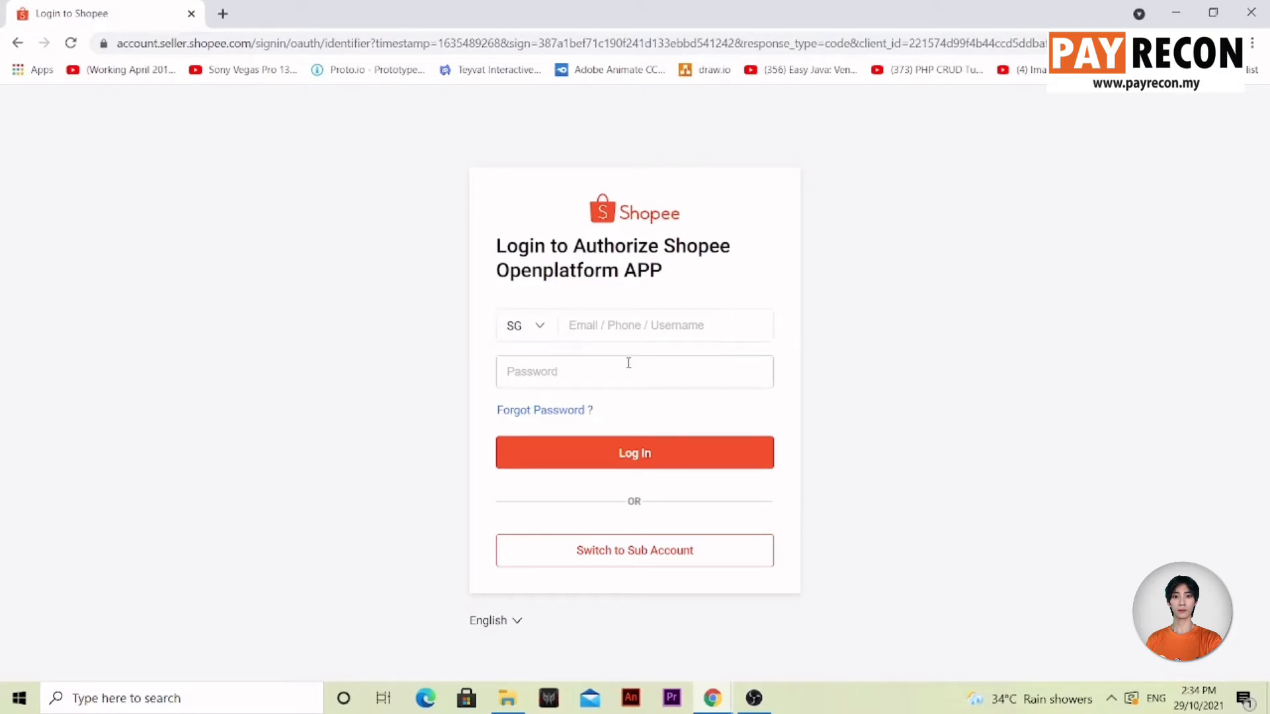
mouse_move(645, 358)
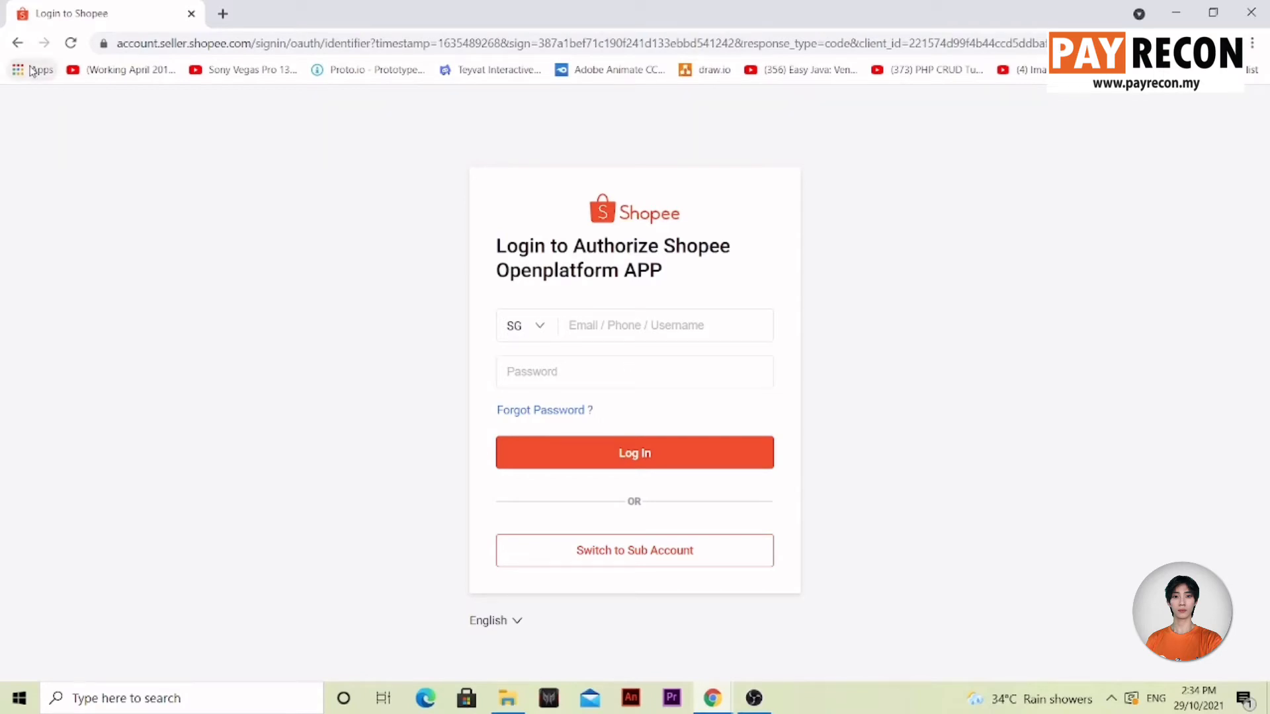
left_click(18, 42)
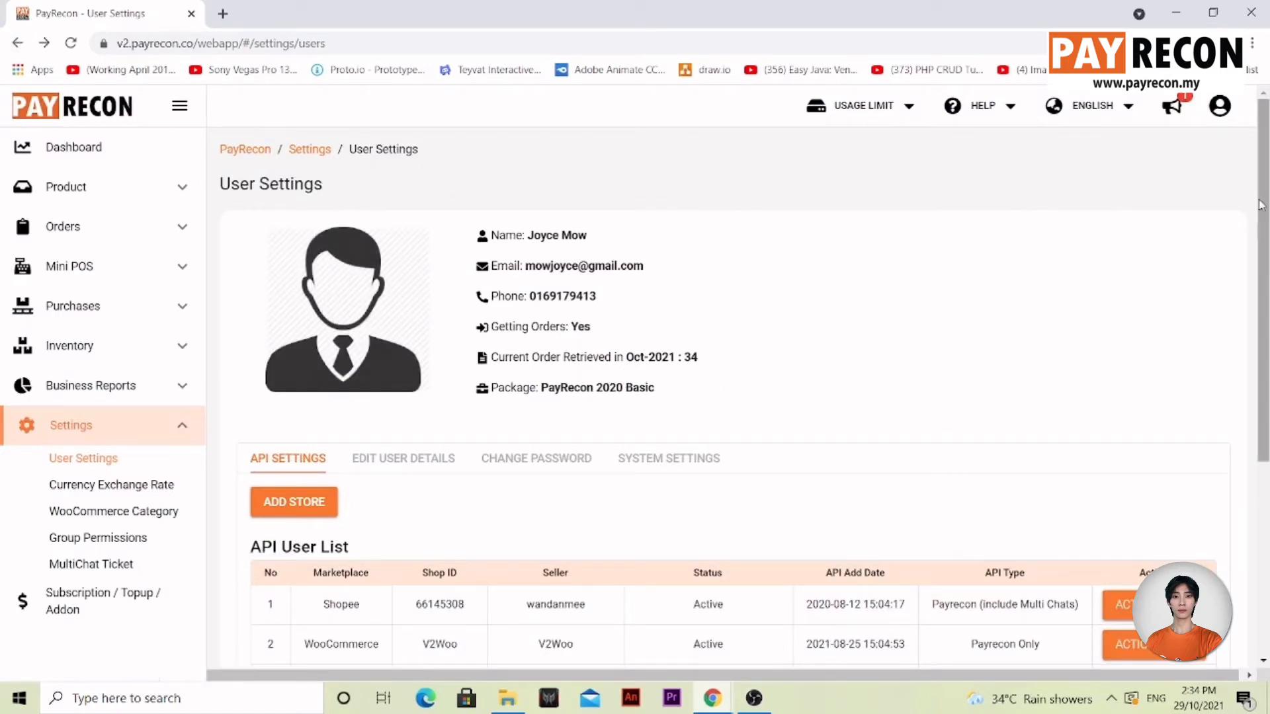
scroll("down", 3)
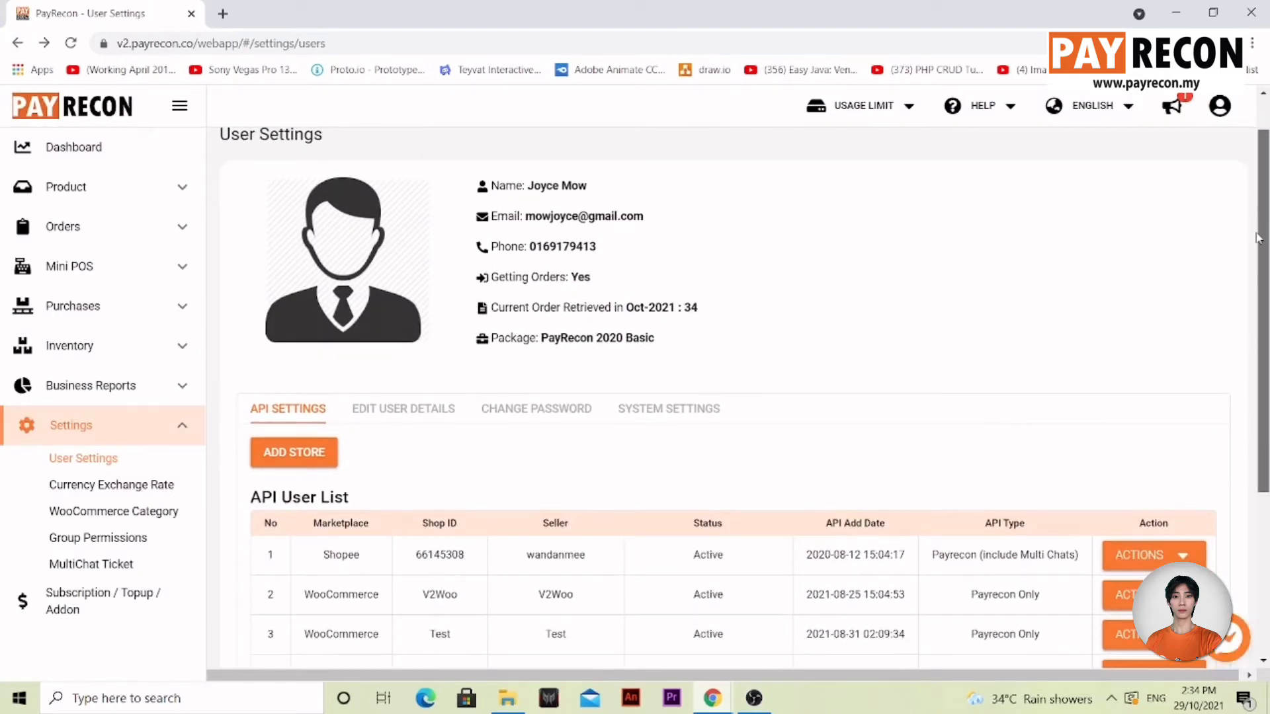
scroll("down", 3)
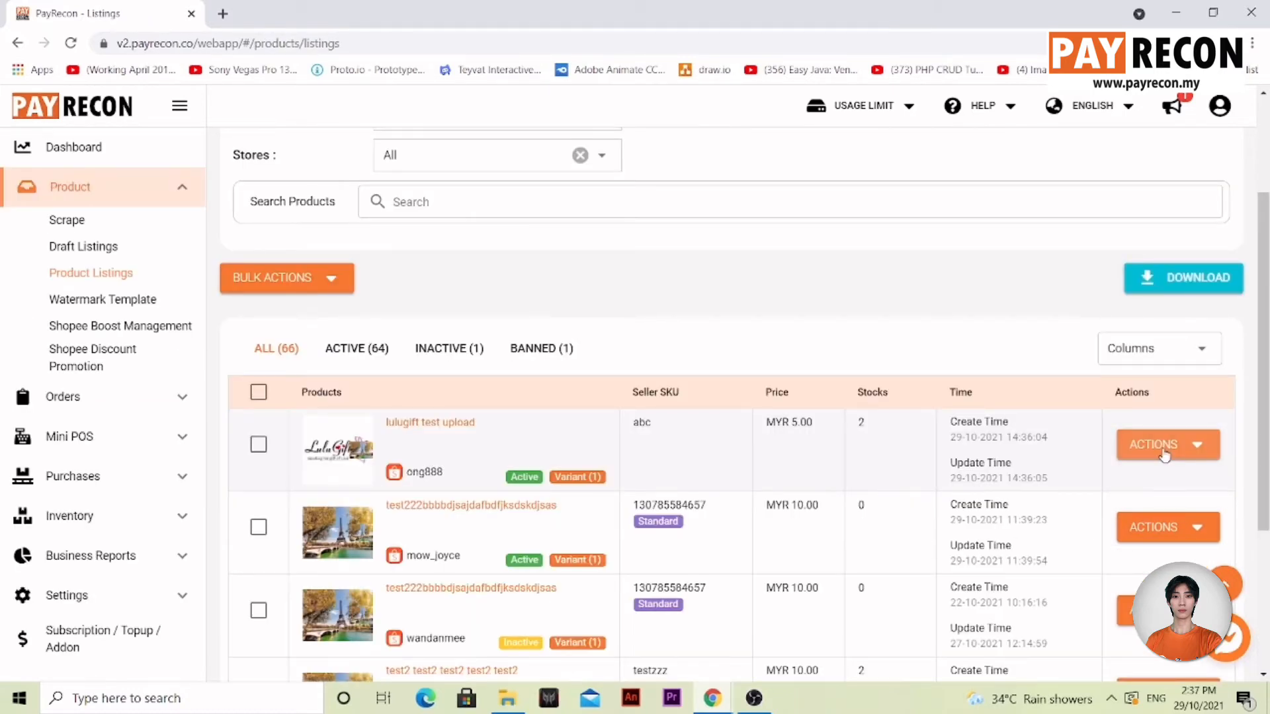
- Return to User Settings and show the Actions menu for the expired Lazada store
left_click(1219, 106)
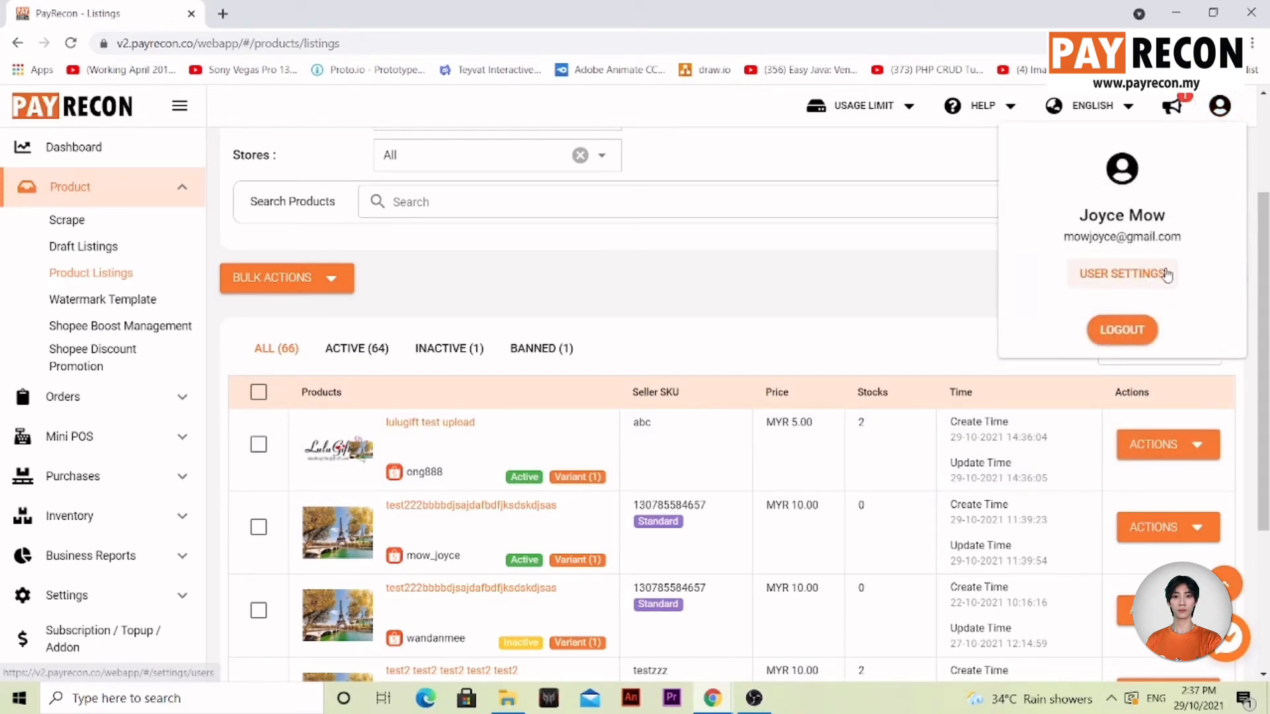
left_click(1122, 273)
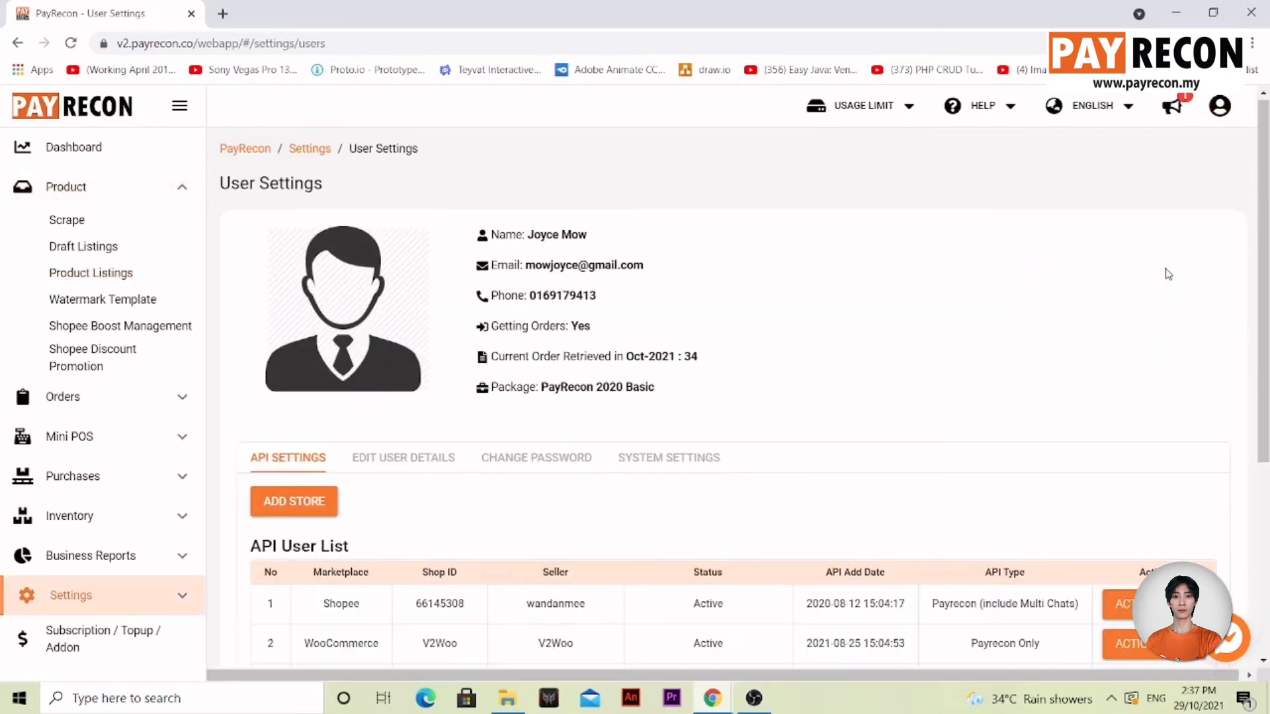
scroll("down", 3)
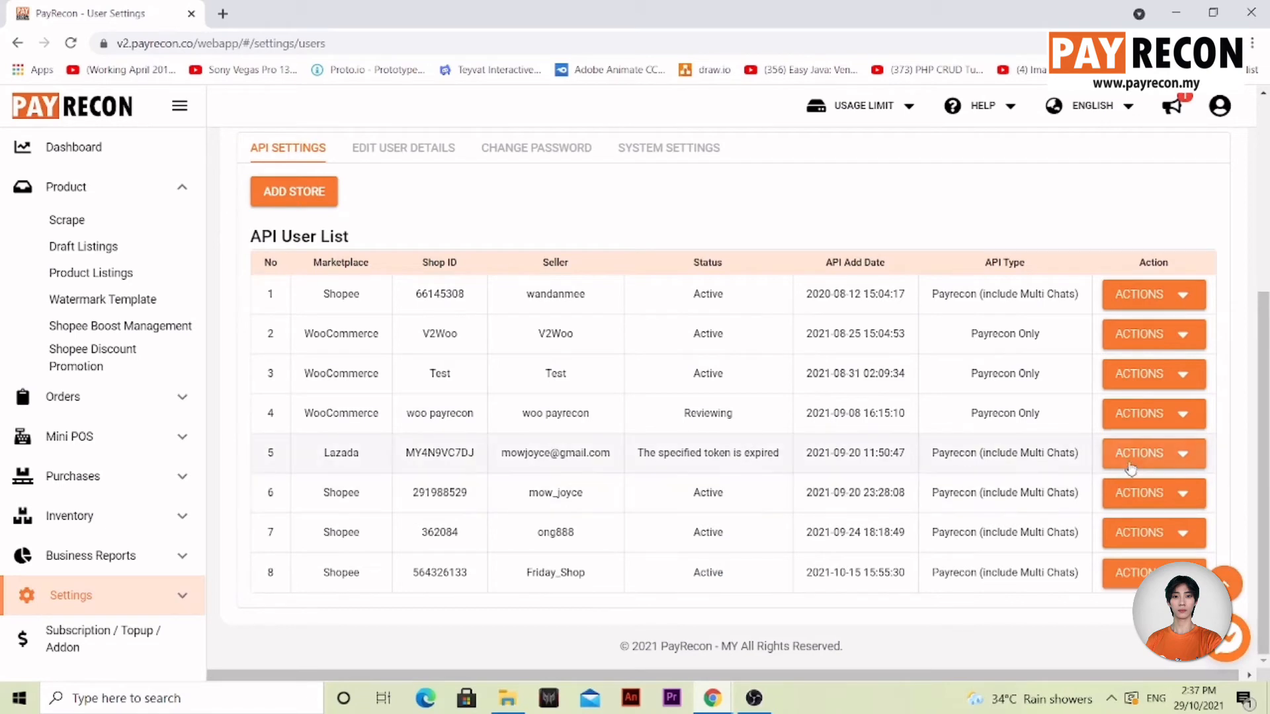
left_click(1152, 452)
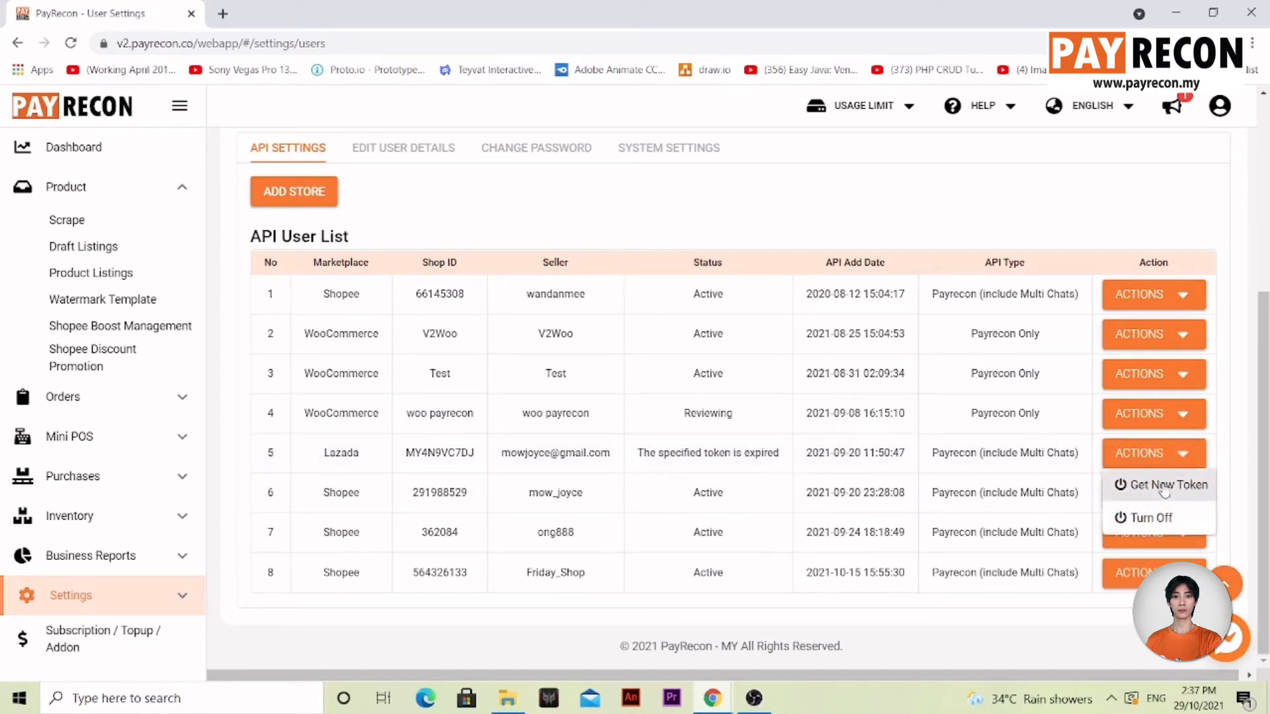
- Request a new token, sign in on the Malaysia site and submit the Lazada authorization
left_click(1168, 485)
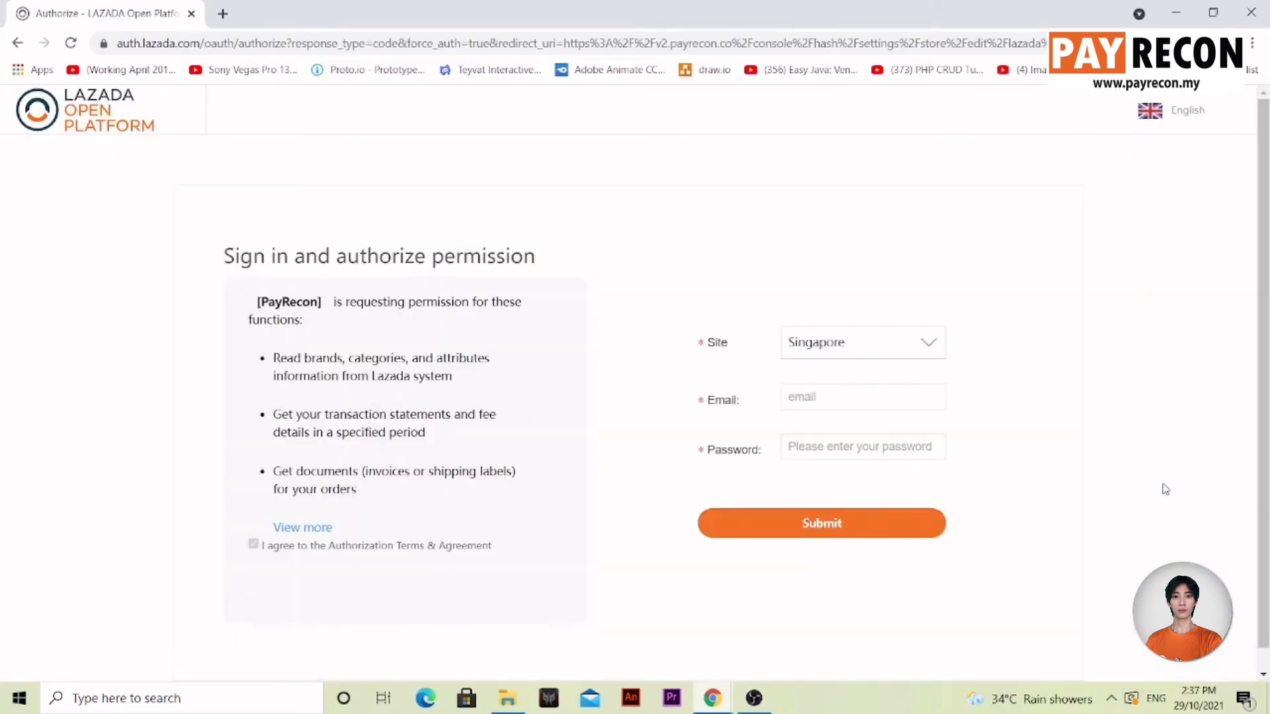
left_click(861, 341)
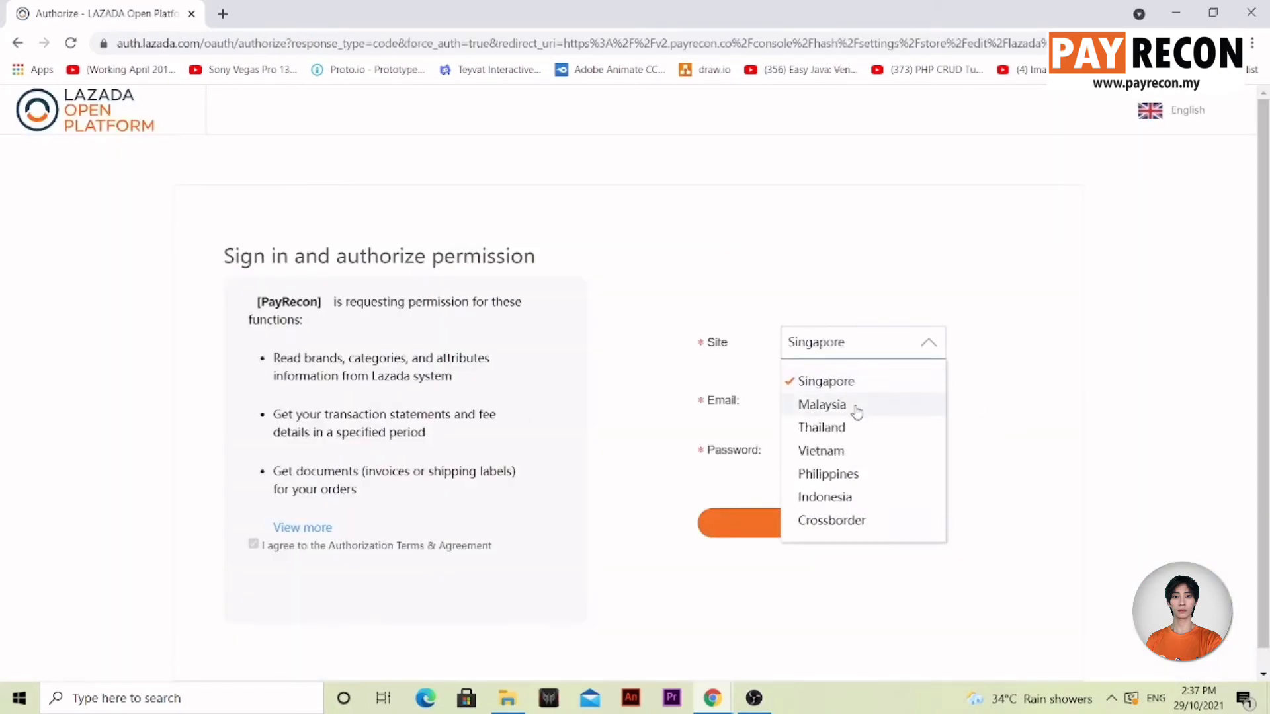
left_click(821, 405)
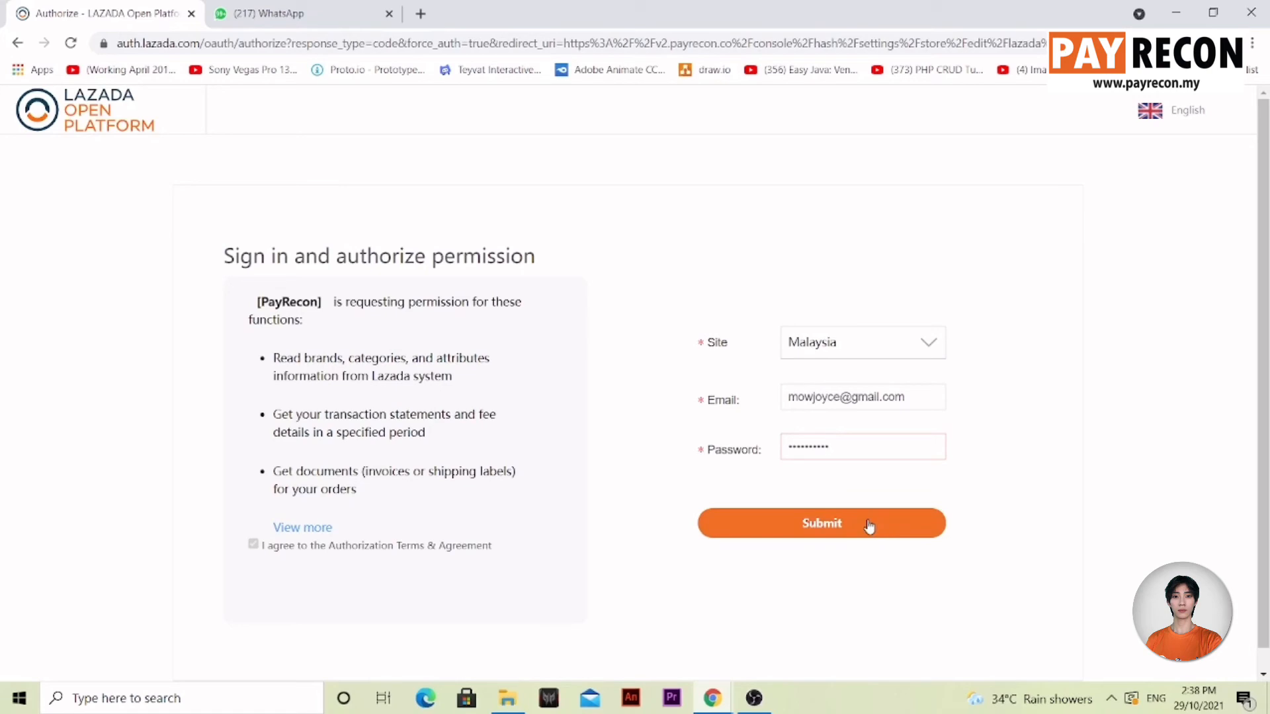
left_click(820, 522)
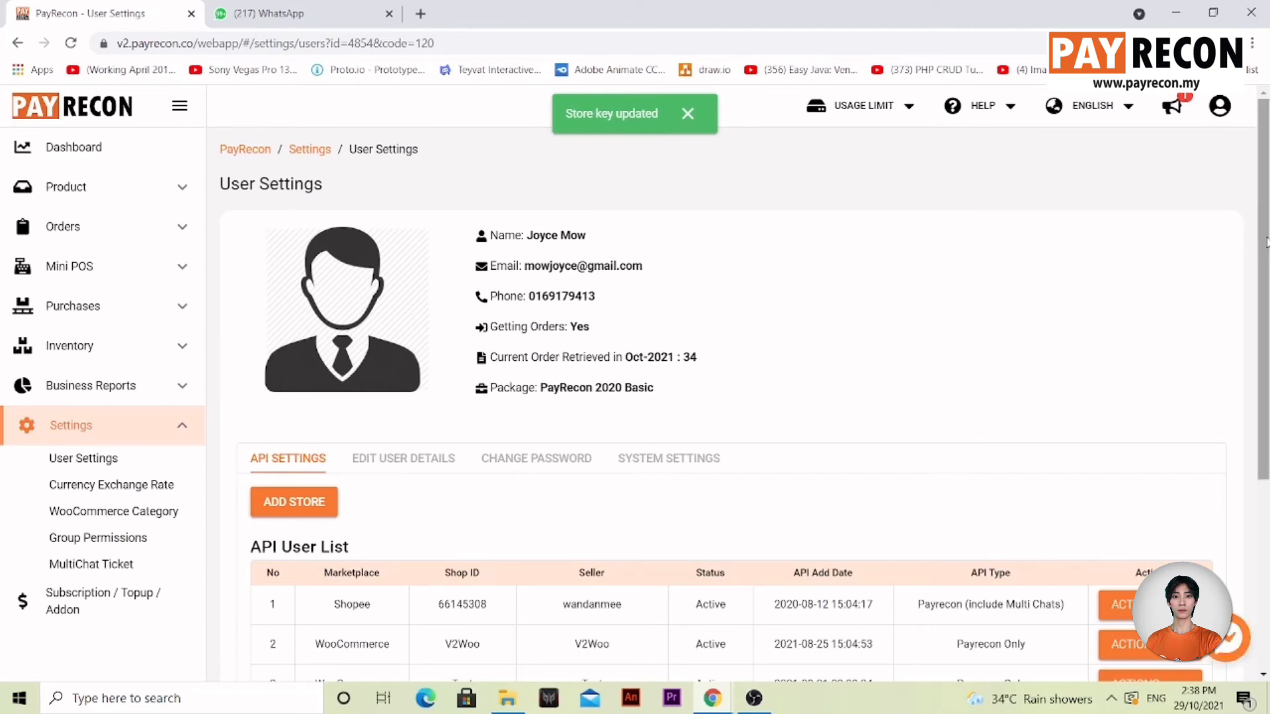
- Scroll to the Lazada row to verify its status now reads Active
scroll("down", 3)
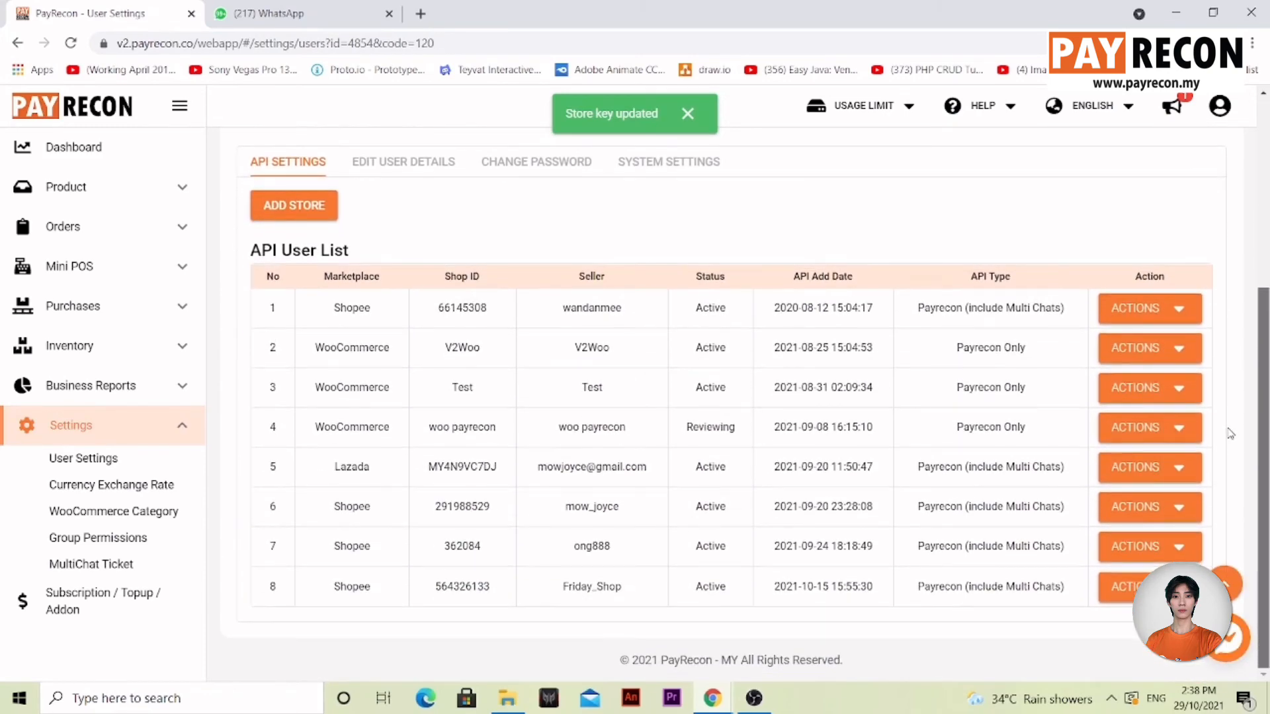